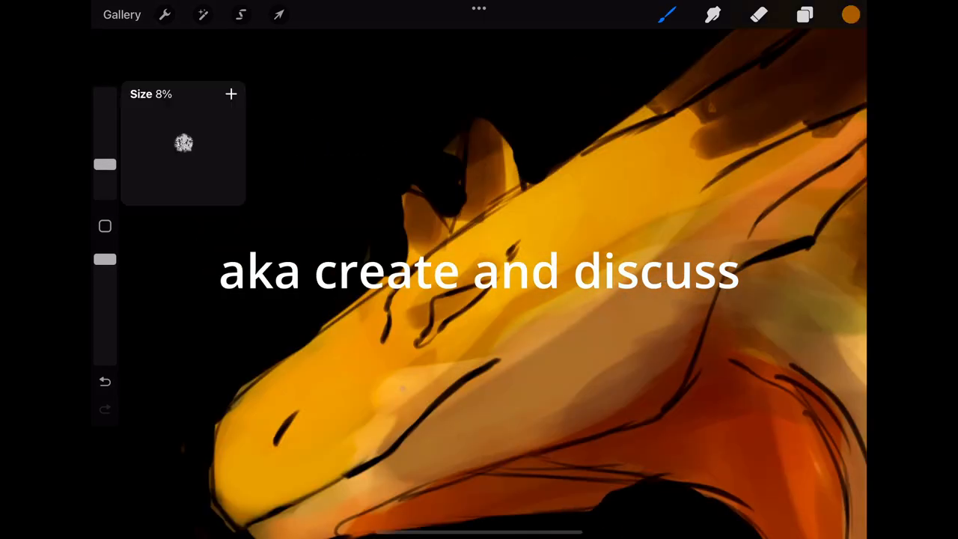
Step: Check the layer list, then erase stray edges and paint dark swirl markings over the body and wing
{"action": "left_click", "coordinate": [805, 14]}
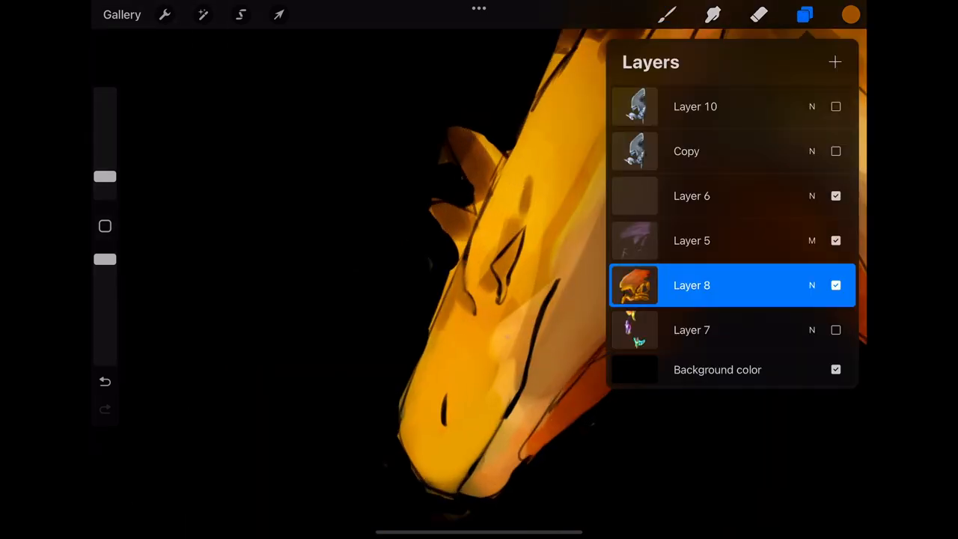
{"action": "left_click", "coordinate": [805, 14]}
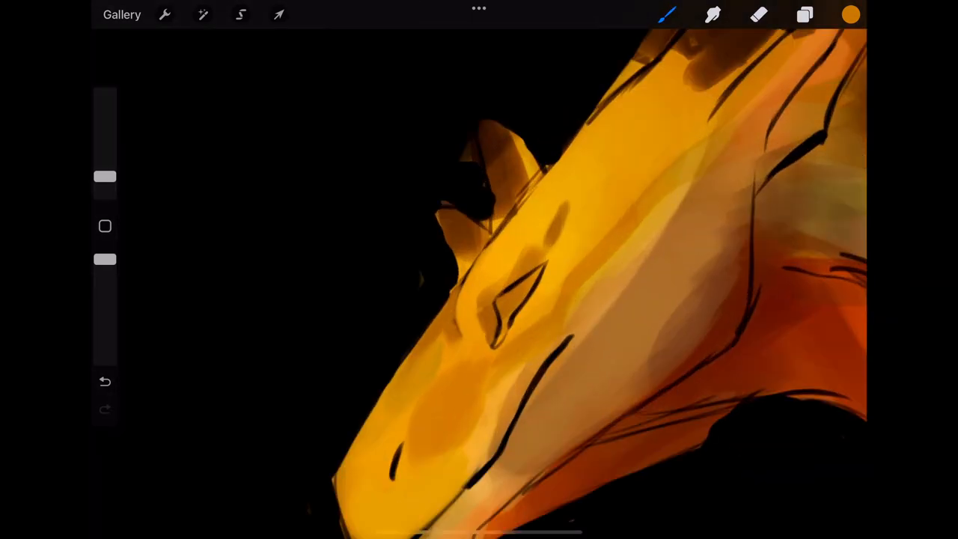
{"action": "left_click", "coordinate": [759, 15]}
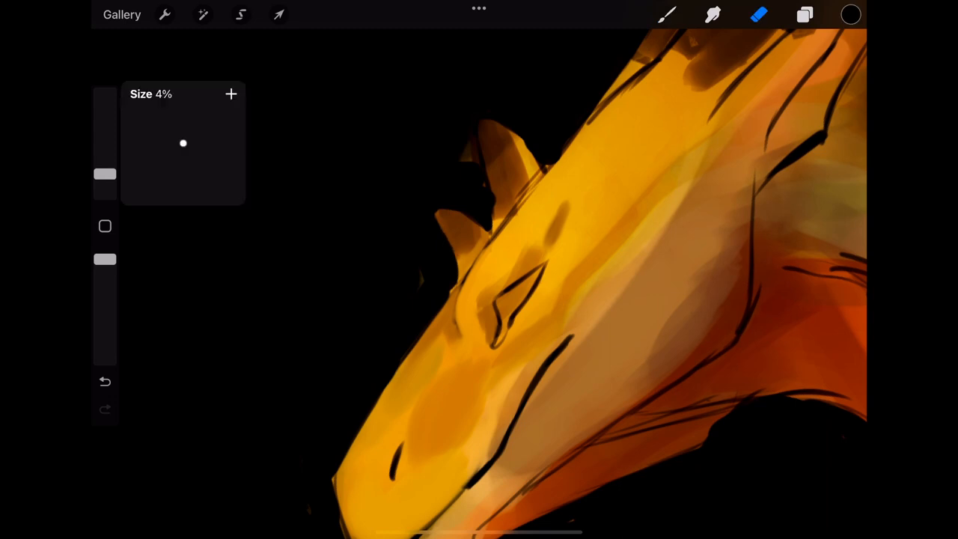
{"action": "left_click", "coordinate": [666, 15]}
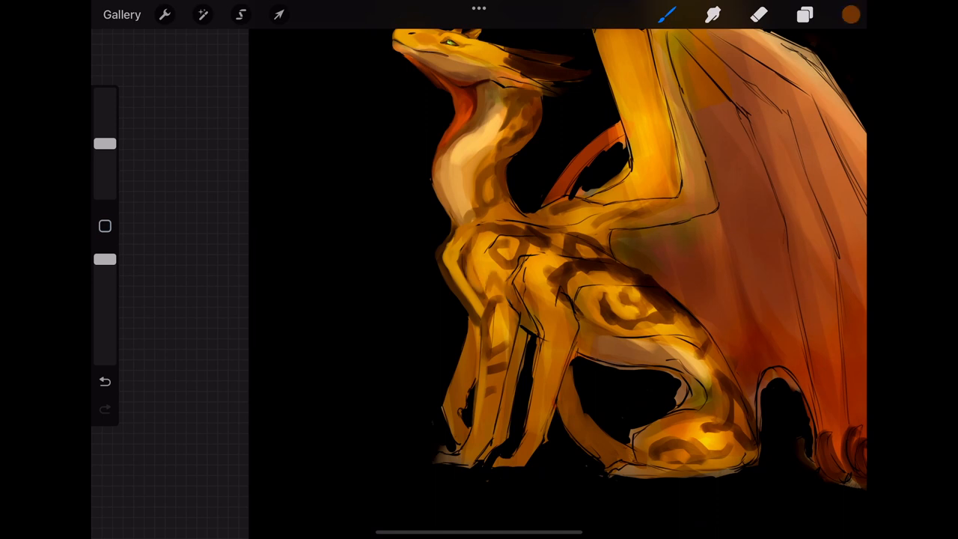
Step: Pick a bright orange to paint highlights on the head, neck and chest
{"action": "left_click", "coordinate": [852, 14]}
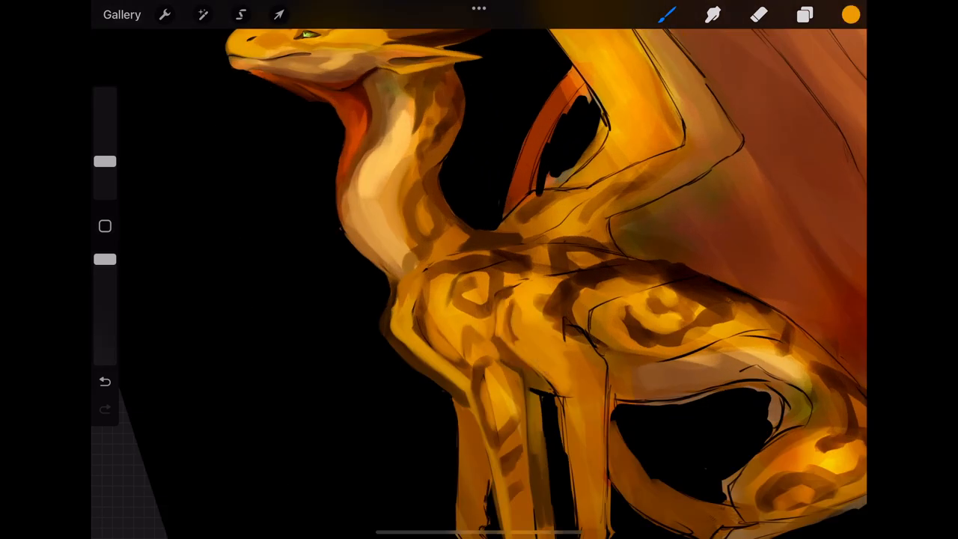
Step: Choose a dark brown for the haunch highlights and the wing's scalloped edge
{"action": "left_click", "coordinate": [851, 15]}
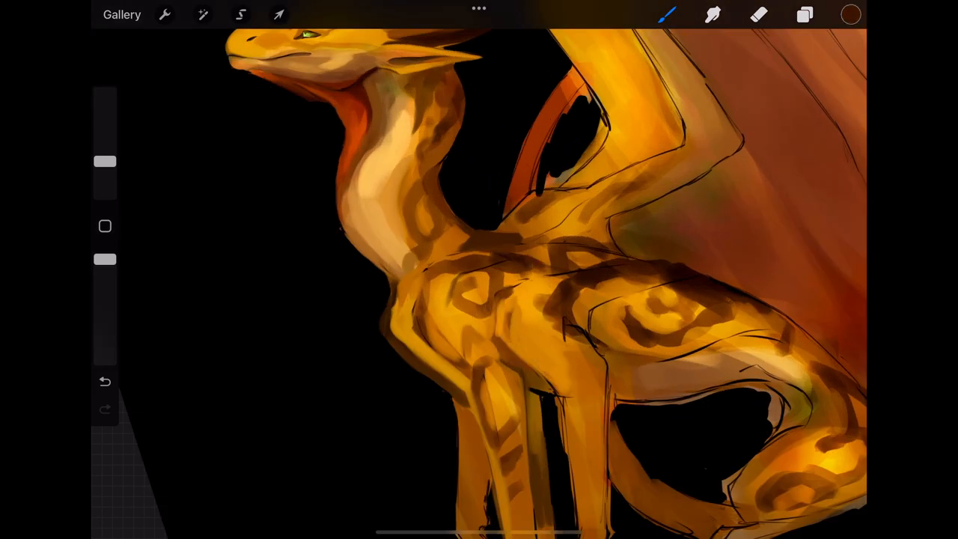
{"action": "left_click", "coordinate": [850, 15]}
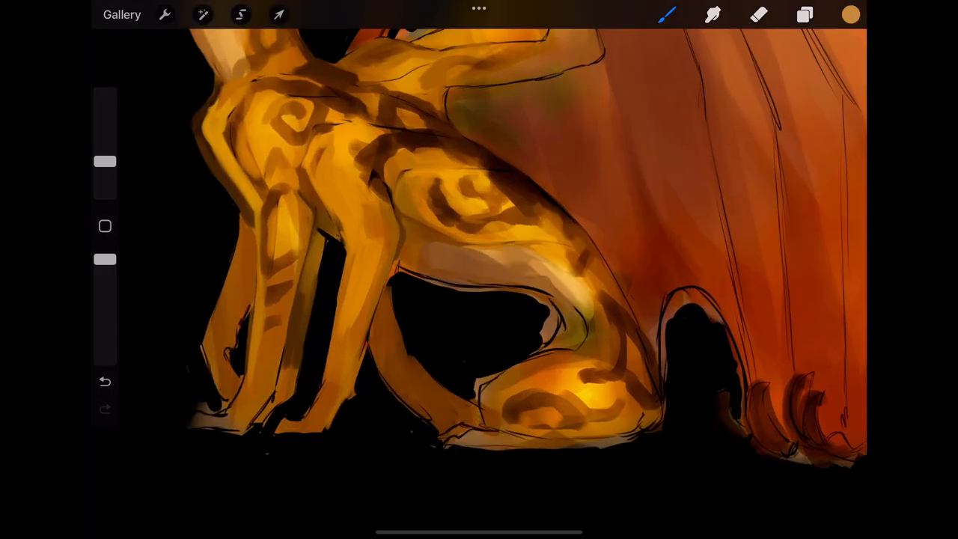
Step: Paint dark brown swirls on the haunch and wing-edge folds, erasing stray strokes
{"action": "left_click", "coordinate": [755, 12]}
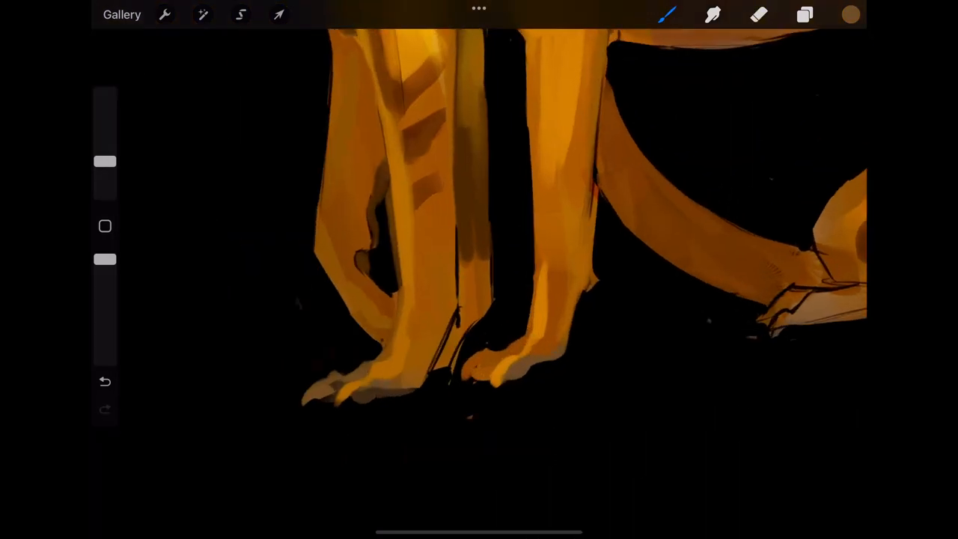
{"action": "left_click", "coordinate": [756, 16]}
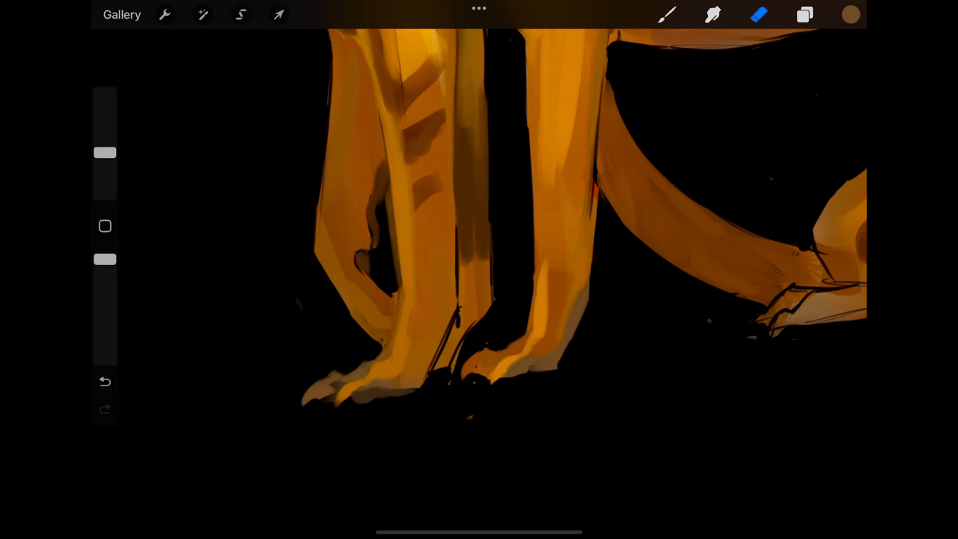
{"action": "left_click", "coordinate": [277, 15]}
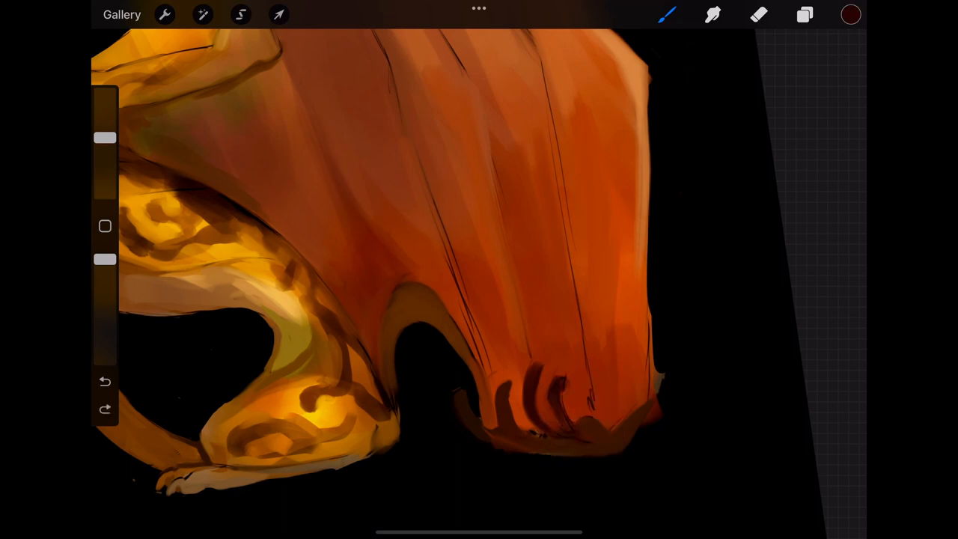
Step: Brush the wing's lower edge near the hind foot, then zoom out to the whole dragon
{"action": "left_click", "coordinate": [533, 422]}
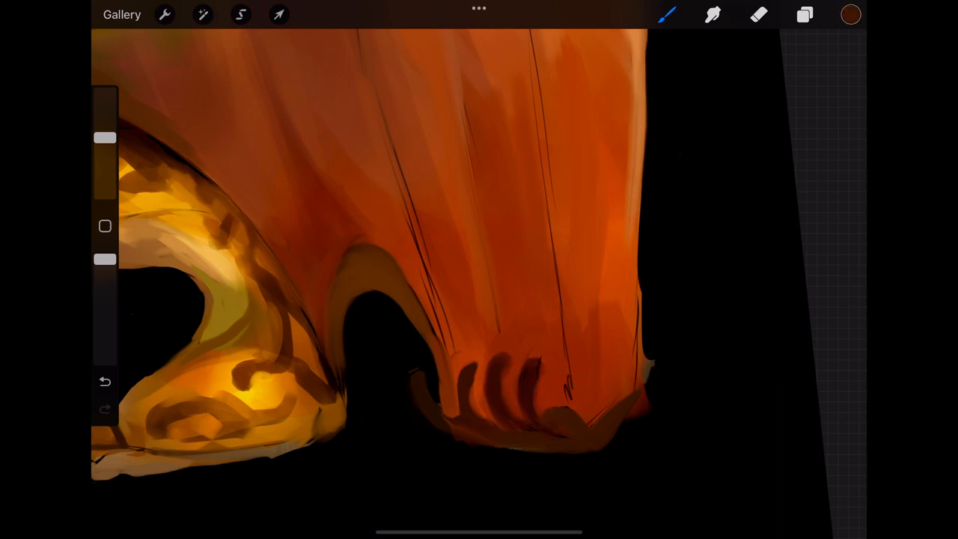
{"action": "scroll", "scroll_direction": "down", "scroll_amount": 3}
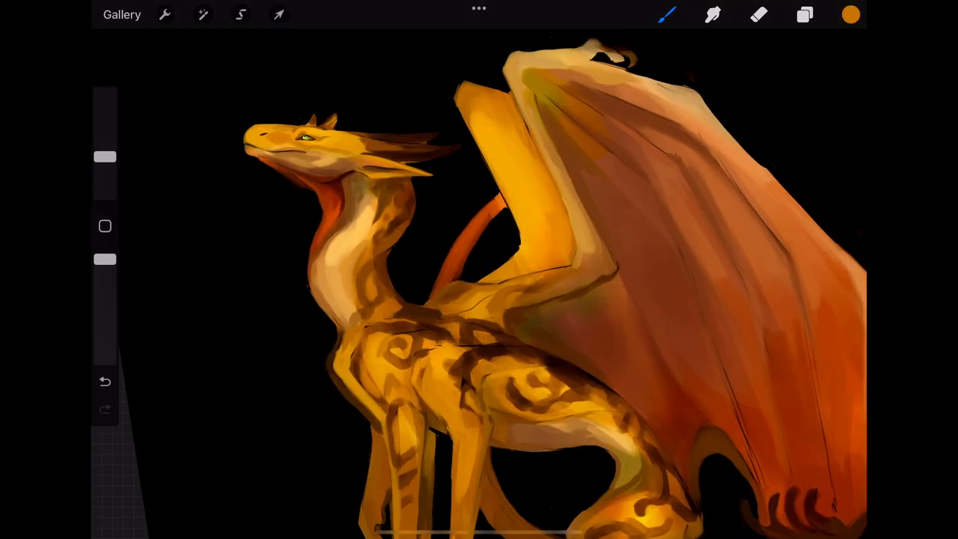
Step: Turn on the silver dragon layer in the Layers panel while detailing head scales
{"action": "left_click", "coordinate": [802, 16]}
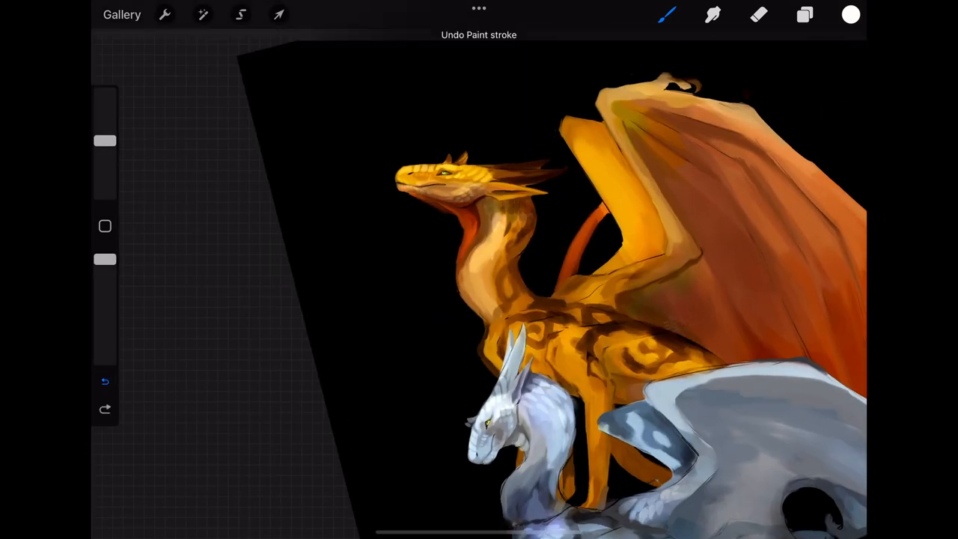
Step: Hide the silver dragon layers and paint bright scale highlights on a Soft Light layer
{"action": "left_click", "coordinate": [807, 15]}
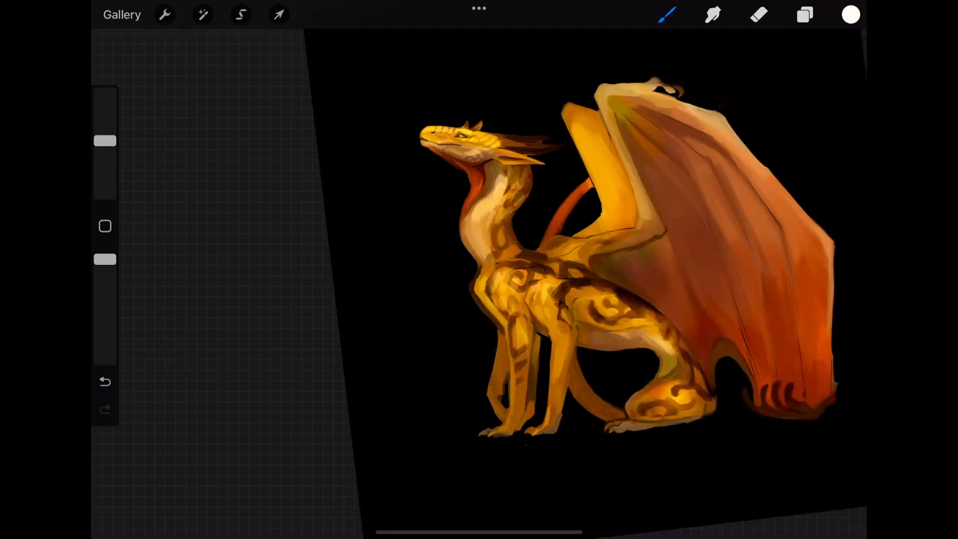
{"action": "left_click", "coordinate": [103, 381]}
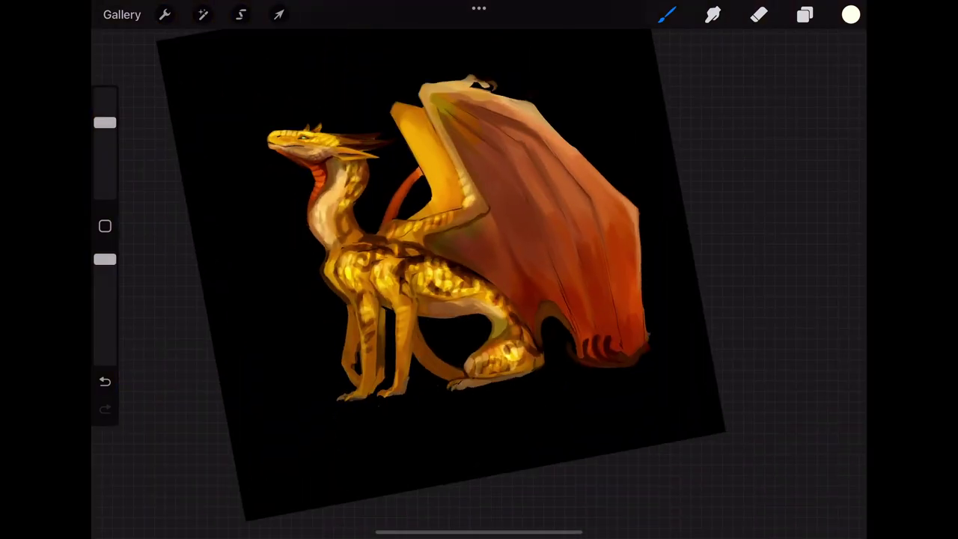
Step: Open the Layers panel to view the overlay and Soft Light layers above the painting
{"action": "left_click", "coordinate": [814, 15]}
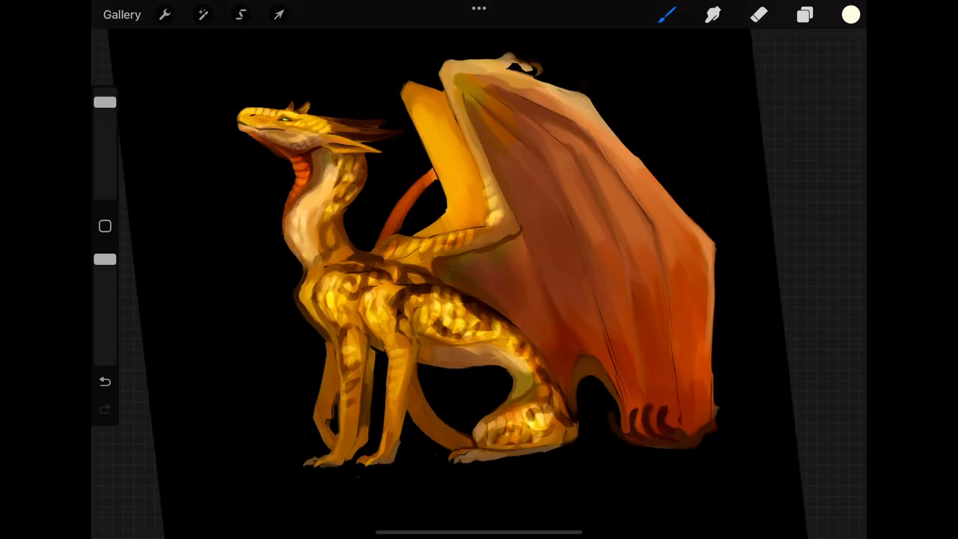
{"action": "left_click", "coordinate": [806, 15]}
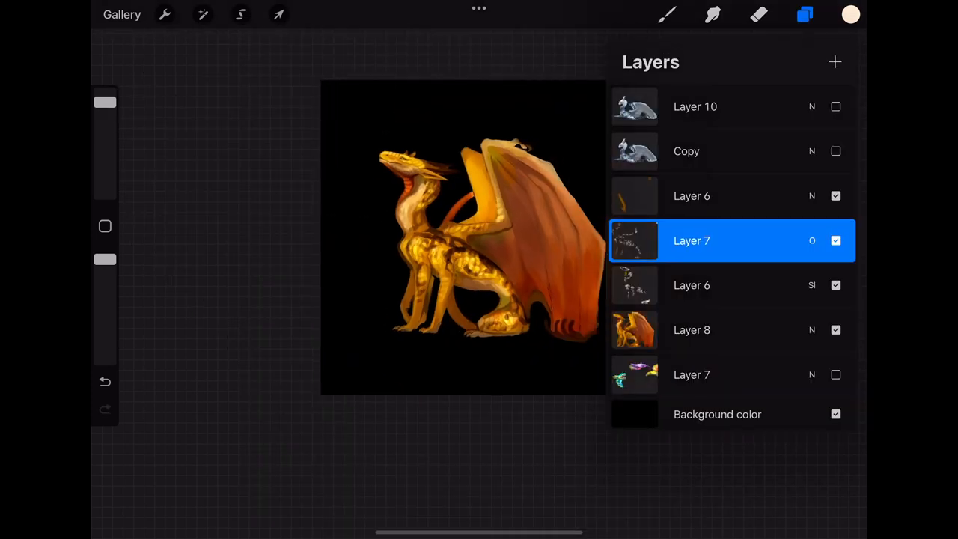